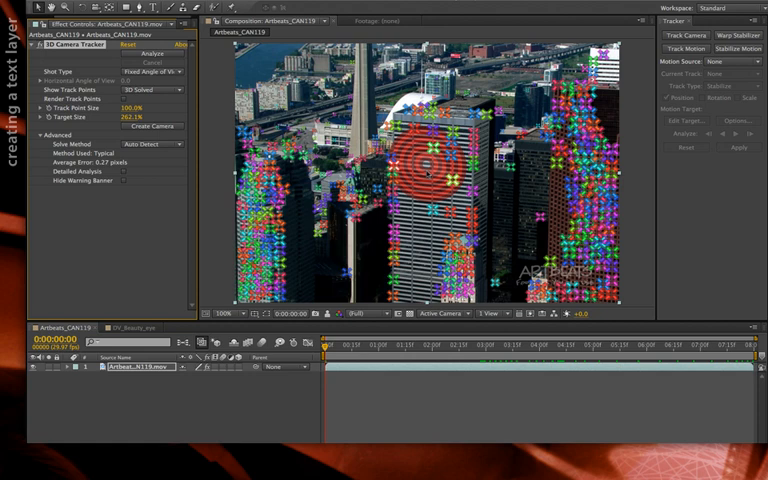
Step: Create a text layer and 3D tracker camera from the tracked building points
right_click(430, 180)
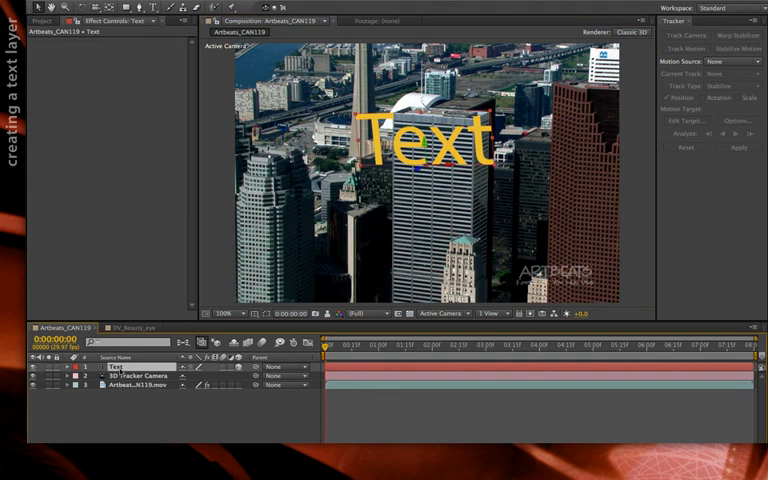
left_click(65, 365)
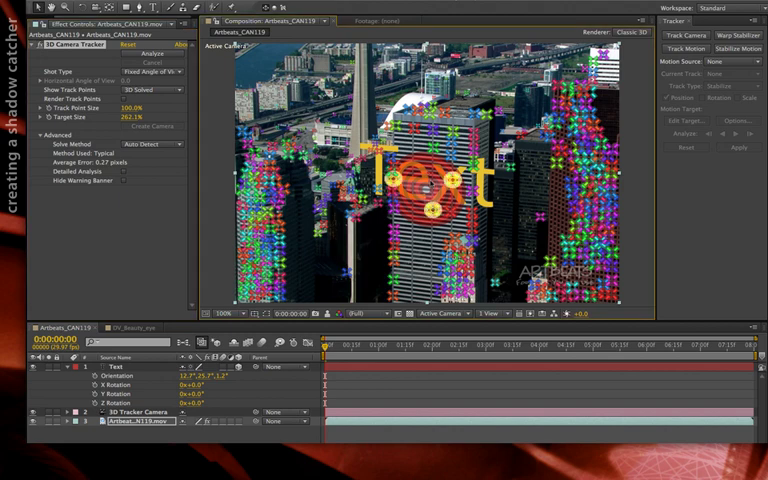
Step: Create a shadow catcher and light from the tracked points beneath the text
right_click(410, 185)
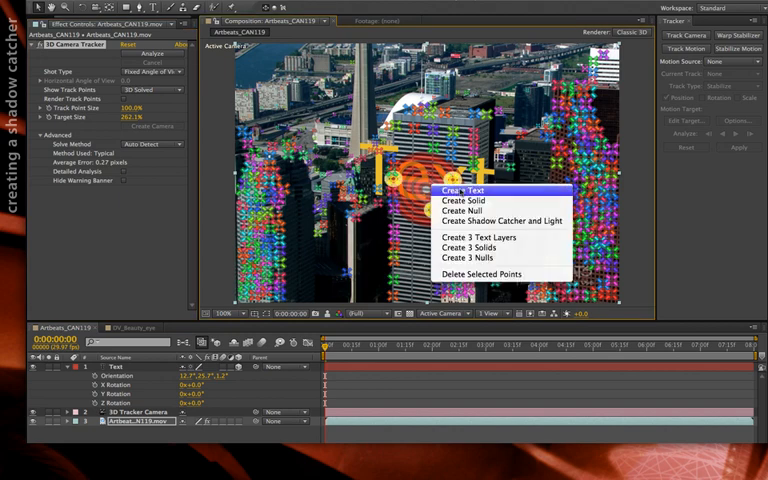
mouse_move(508, 221)
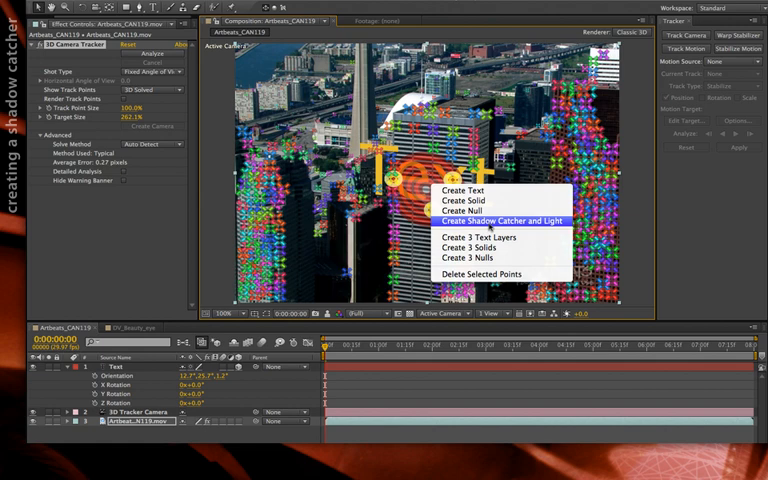
left_click(503, 221)
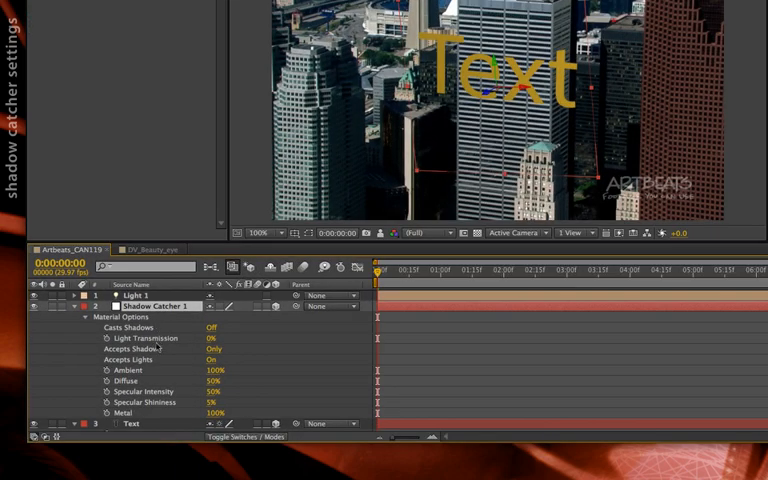
mouse_move(168, 356)
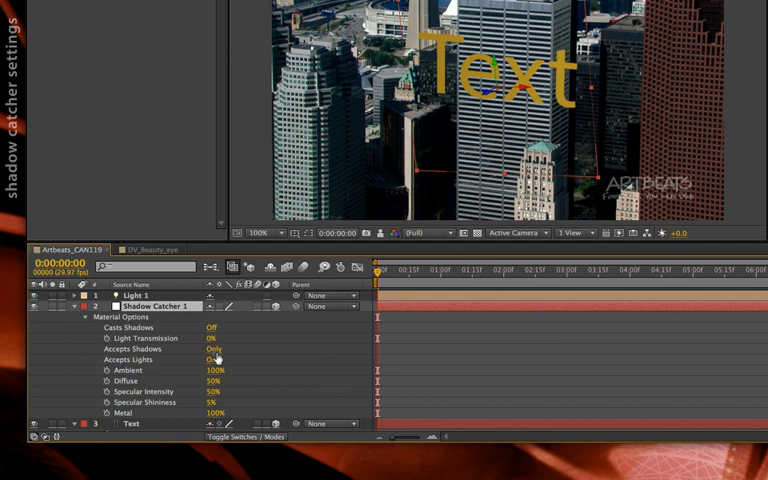
left_click(211, 349)
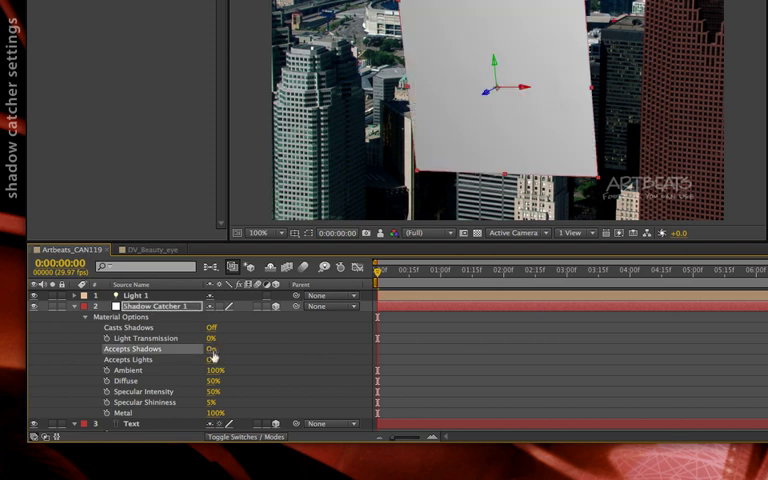
left_click(212, 349)
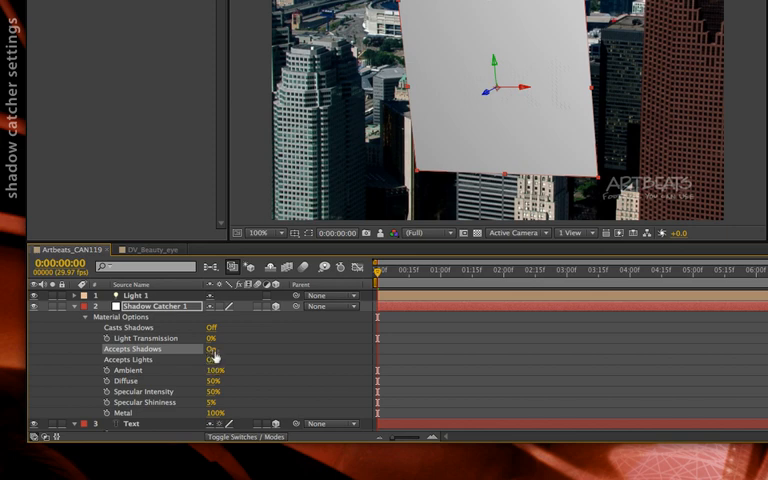
left_click(211, 348)
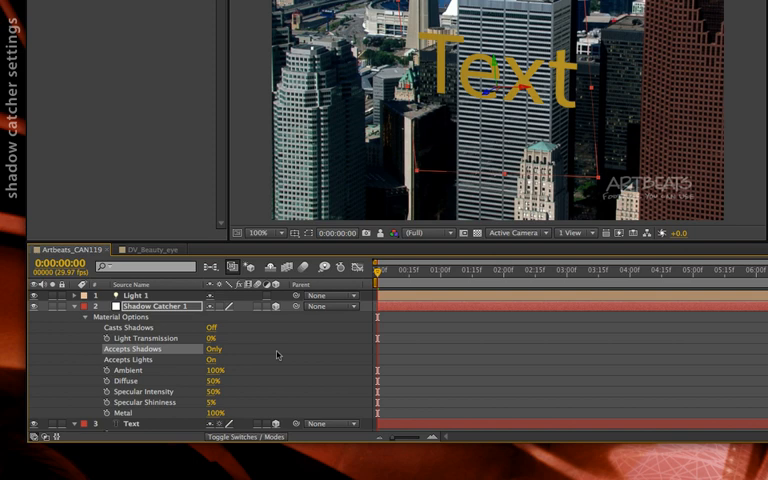
mouse_move(298, 347)
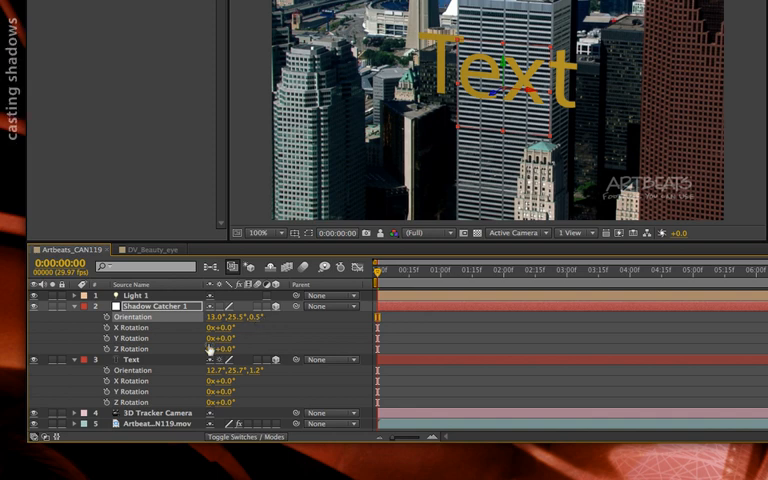
Step: Turn on Casts Shadows in the Text layer's Material Options
left_click(130, 360)
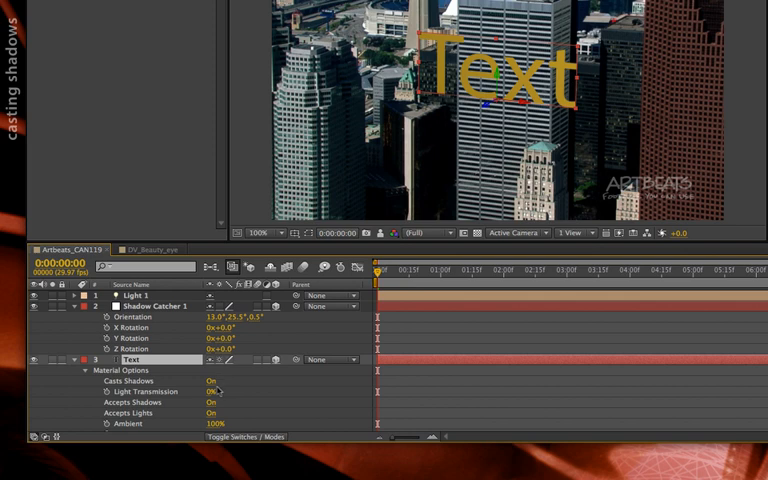
mouse_move(216, 393)
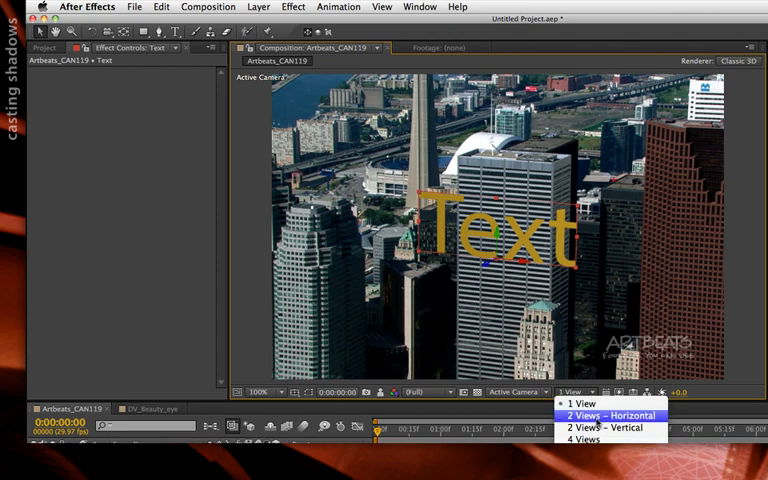
Step: Split the viewer into 2 horizontal views and select Light 1 in the top view
left_click(616, 415)
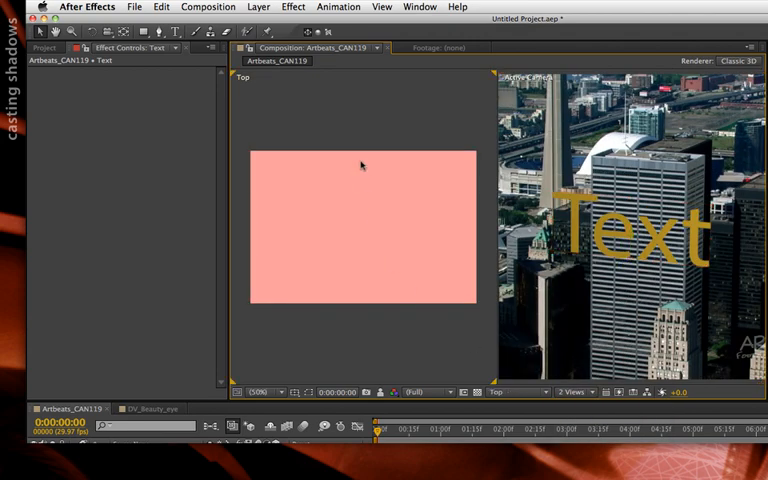
left_click(380, 6)
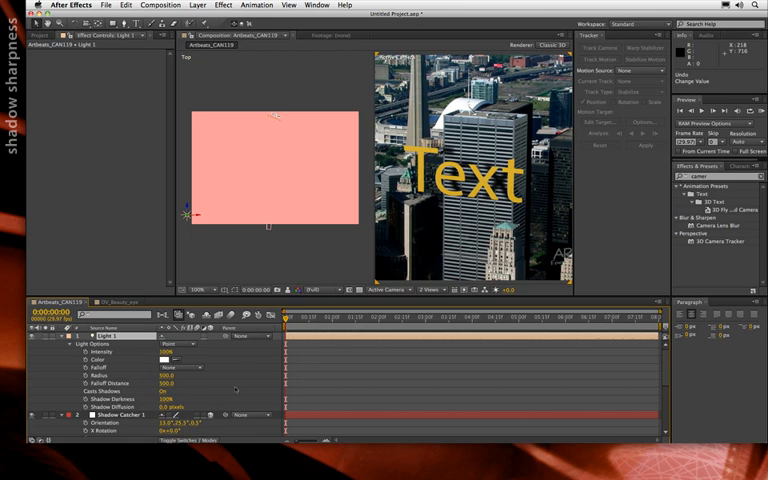
Step: Set Shadow Map Resolution to Comp Size in Composition Settings' advanced renderer options
left_click(143, 7)
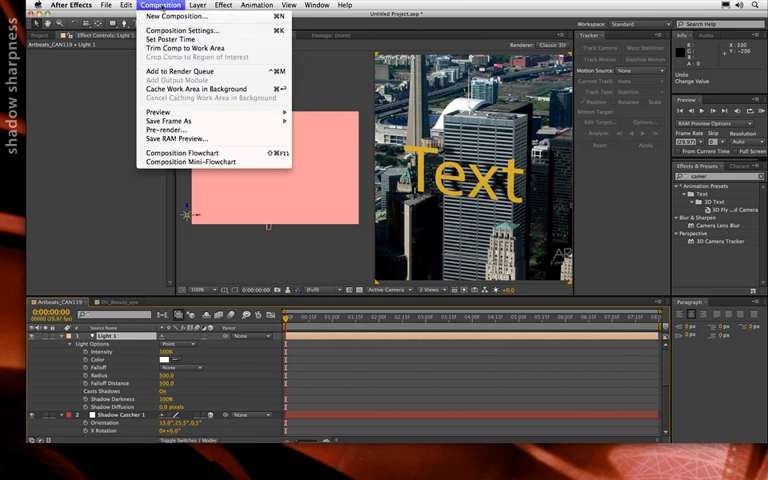
left_click(180, 38)
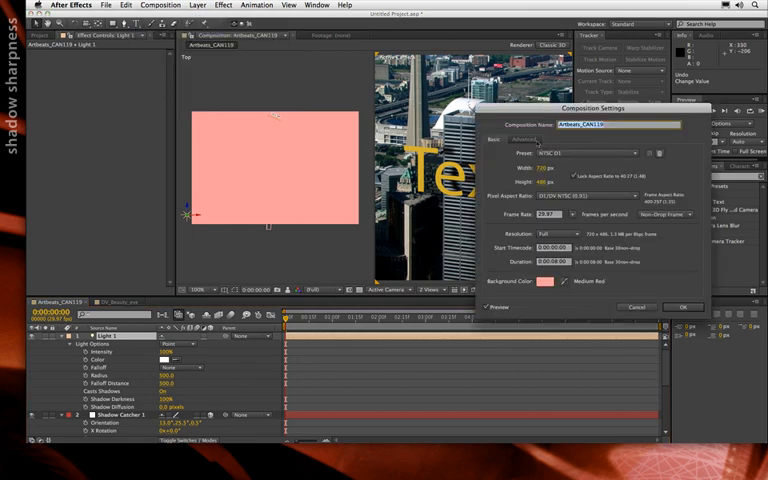
left_click(529, 138)
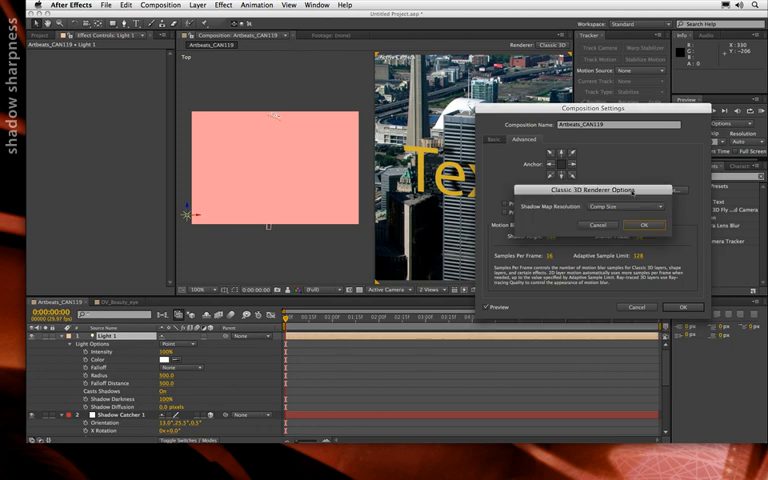
left_click(623, 208)
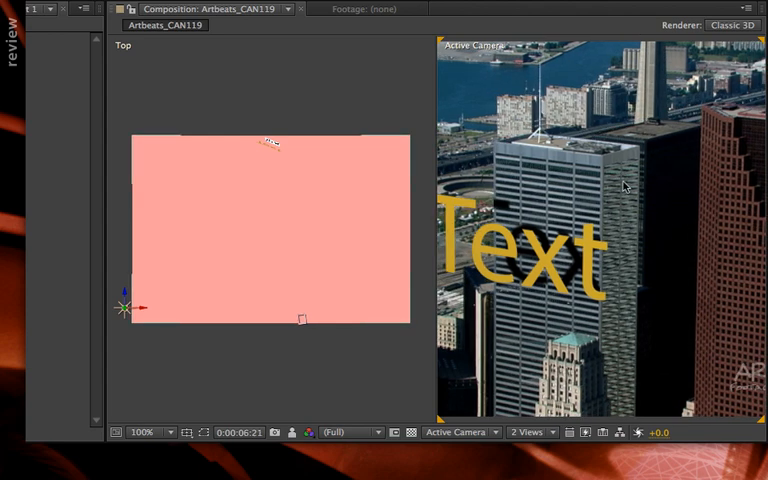
mouse_move(629, 281)
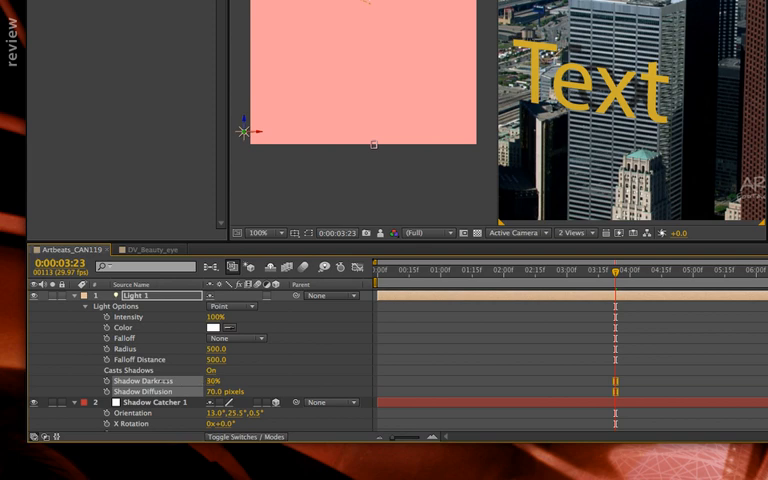
Step: Scrub Light 1's Shadow Darkness up to 65%
left_click_drag(205, 381, 225, 381)
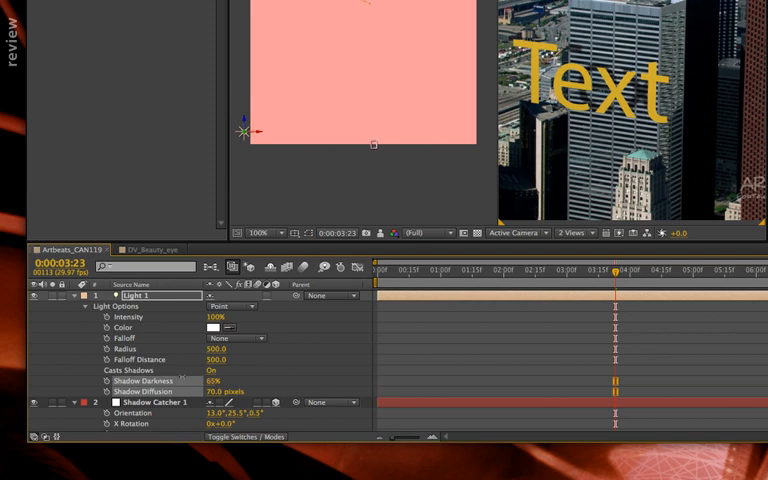